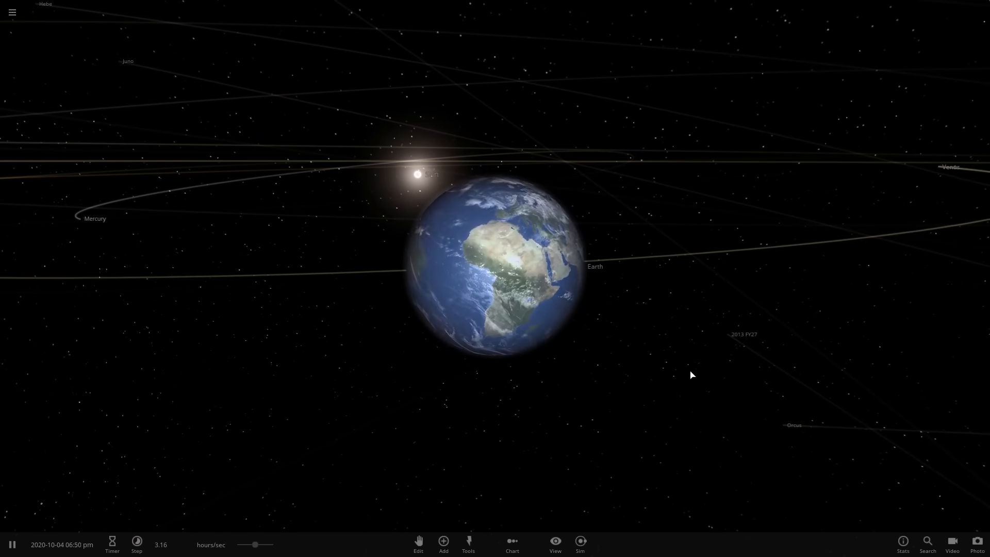
Select the Sun so the camera centres on it instead of Earth.
{"action": "left_click", "coordinate": [417, 173]}
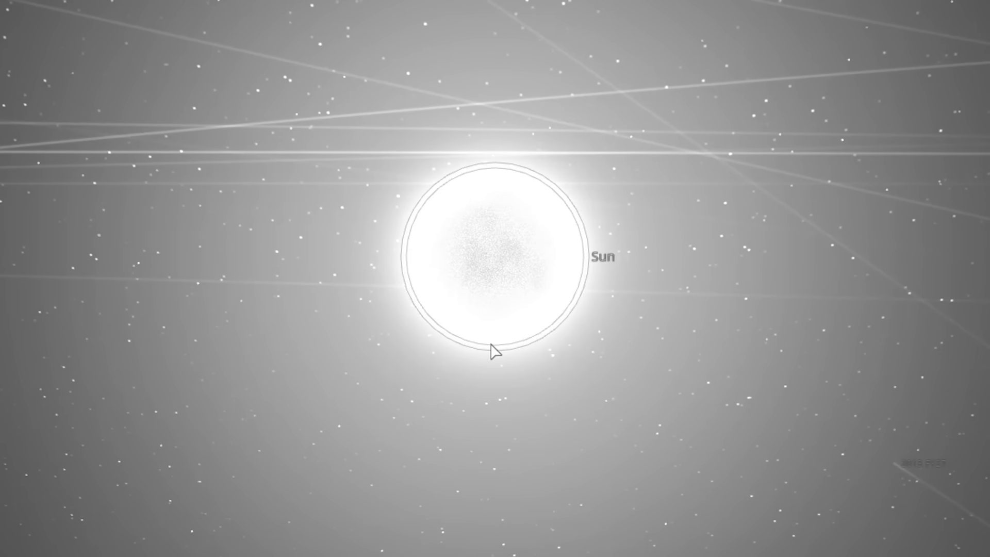
{"action": "left_click", "coordinate": [493, 259]}
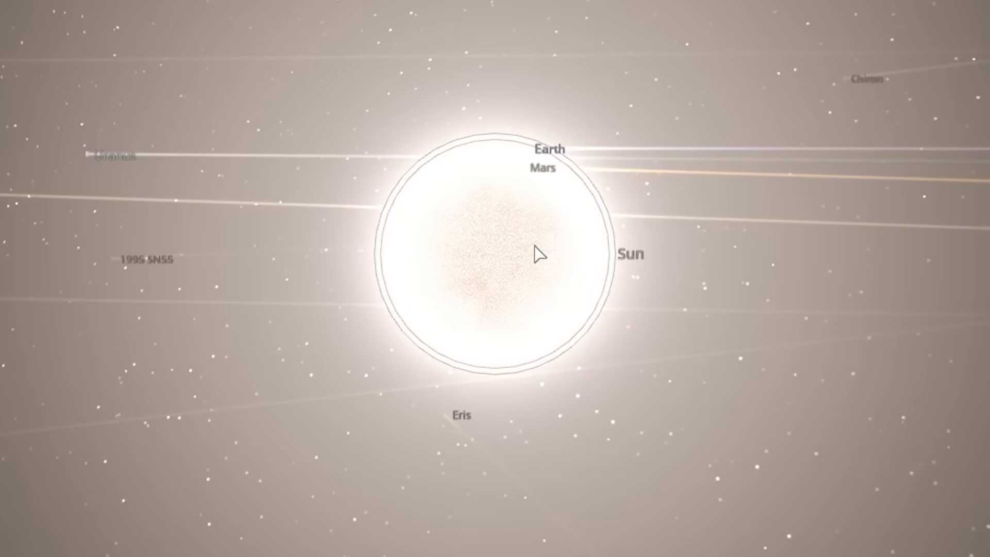
Rename the Sun by entering 'The Sun' in its Name field.
{"action": "left_click", "coordinate": [540, 255]}
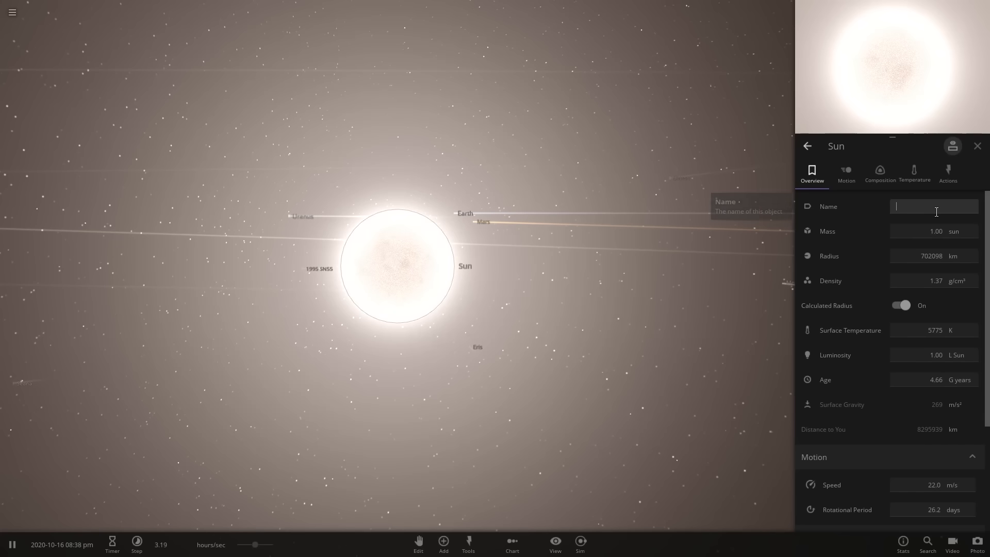
{"action": "type", "text": "The Sun"}
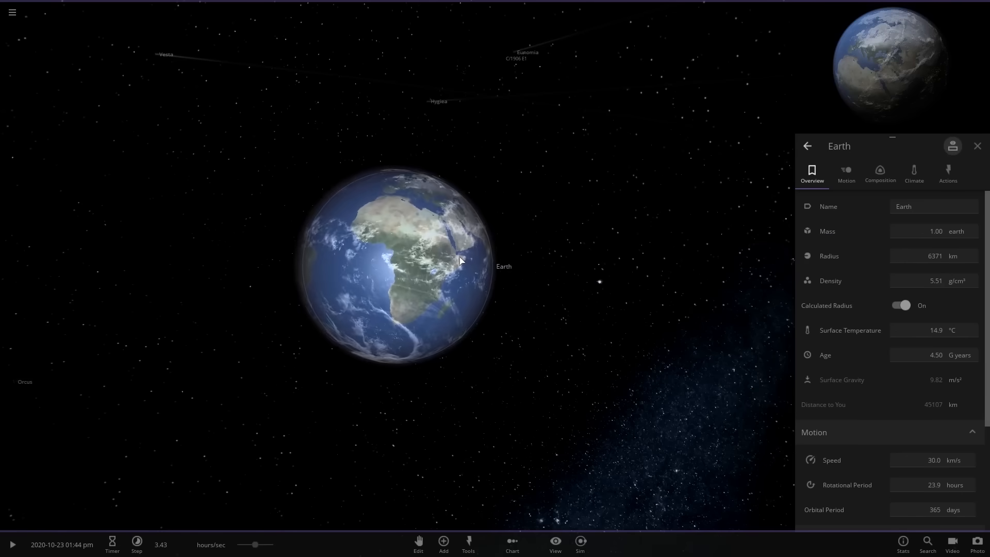
Show the Mass field of The Sun after the divorce with its multiplier controls.
{"action": "scroll", "scroll_direction": "up", "scroll_amount": 3}
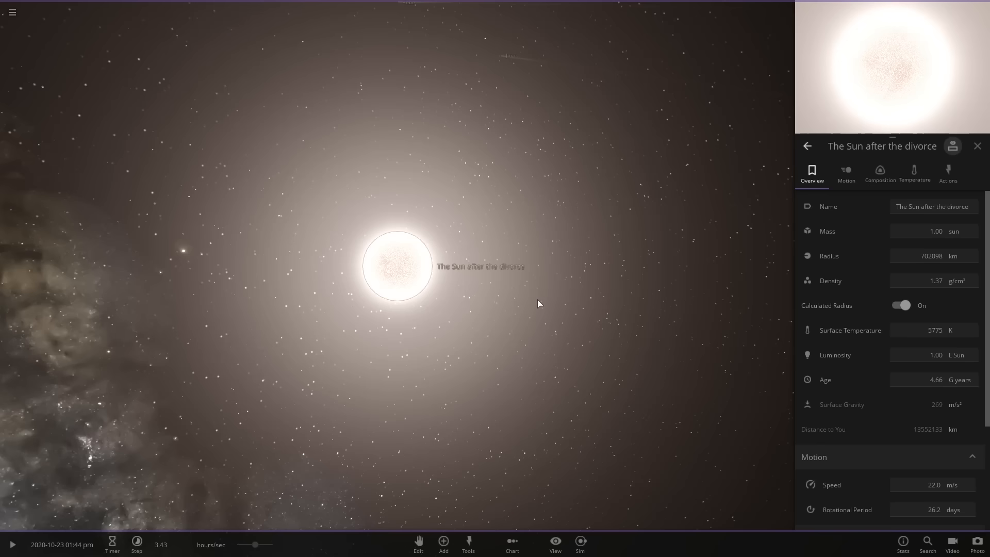
{"action": "left_click", "coordinate": [978, 145]}
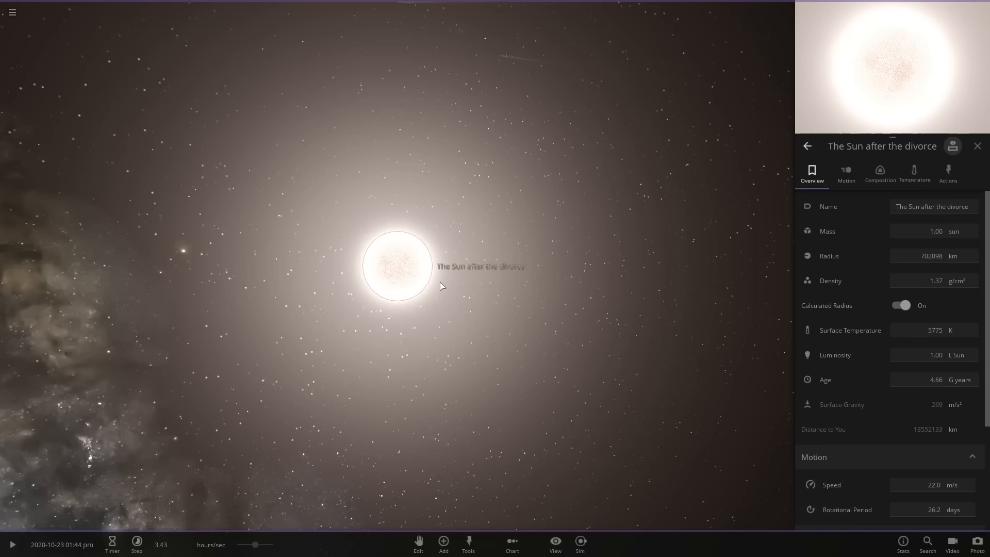
{"action": "mouse_move", "coordinate": [906, 256]}
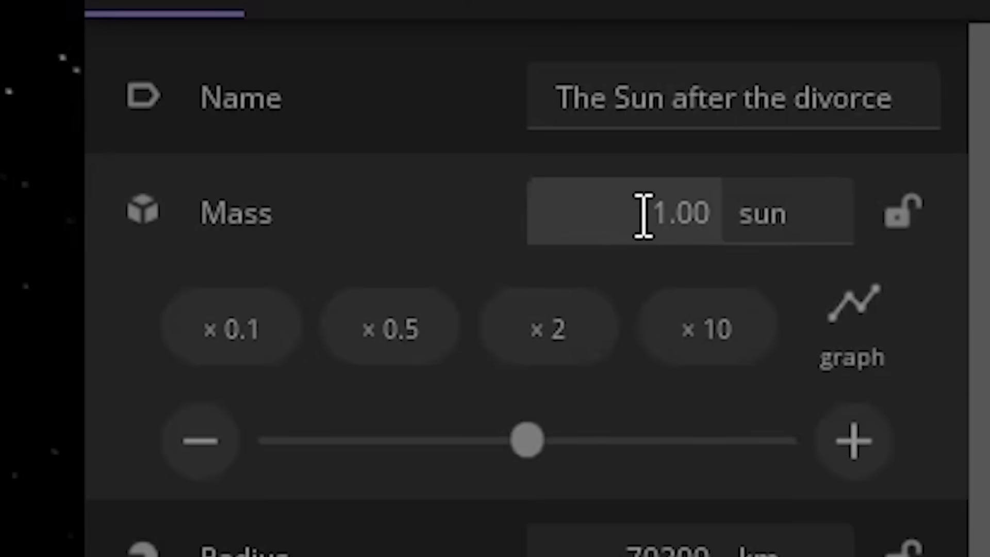
{"action": "mouse_move", "coordinate": [745, 214]}
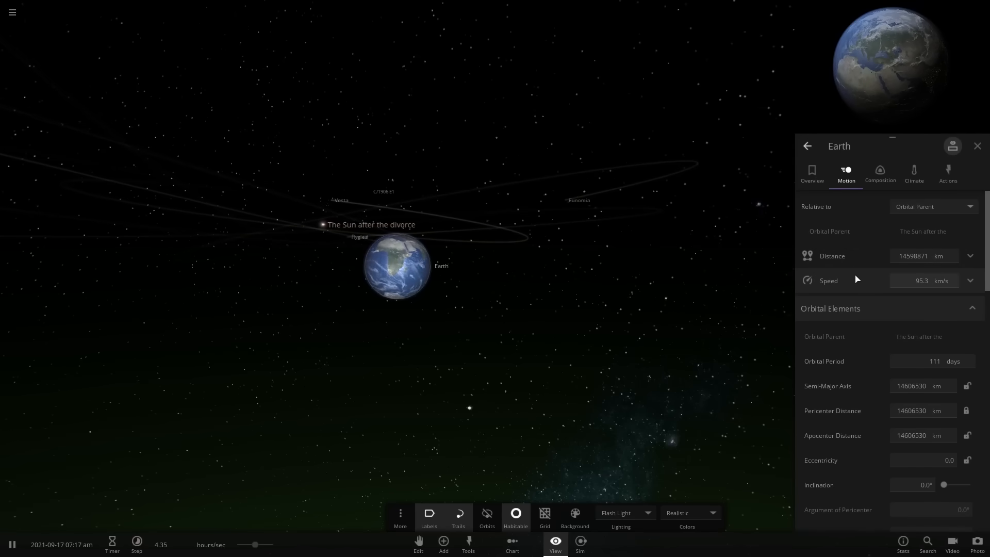
Show Earth's Motion details, orbiting The Sun after the divorce at about 14.6 million km.
{"action": "left_click", "coordinate": [812, 174]}
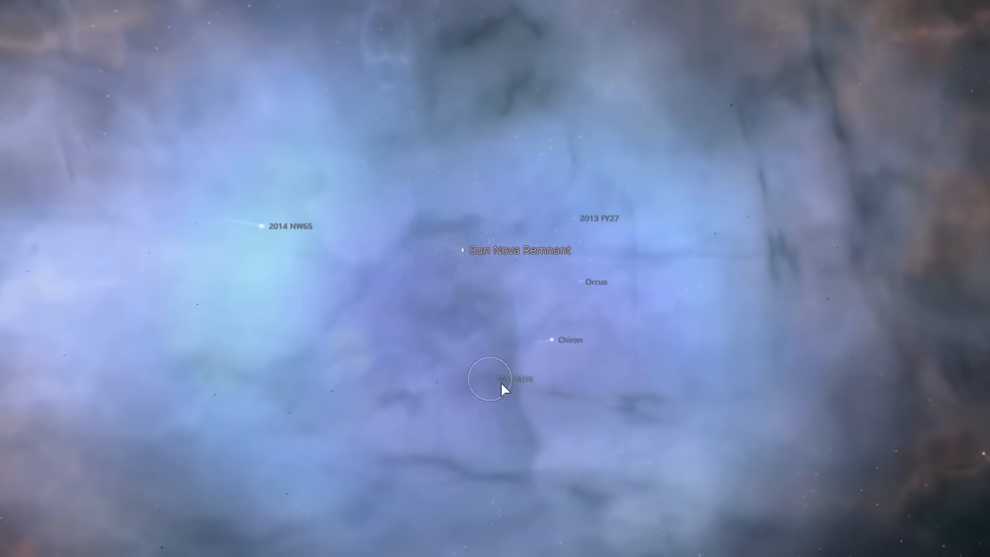
Select the reloaded Sun 'The sun...still divorced' with its 7017 km radius shown.
{"action": "left_click", "coordinate": [511, 378]}
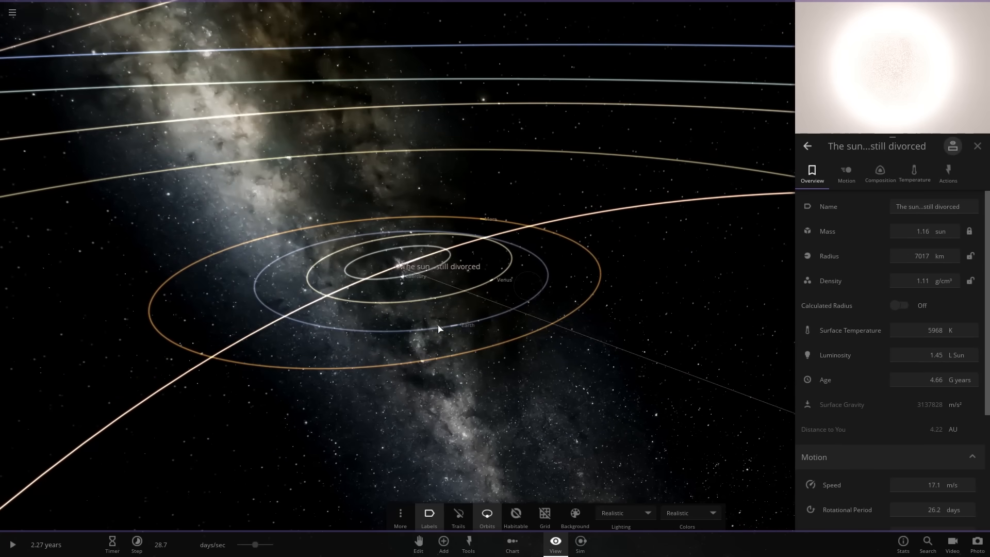
{"action": "mouse_move", "coordinate": [586, 285]}
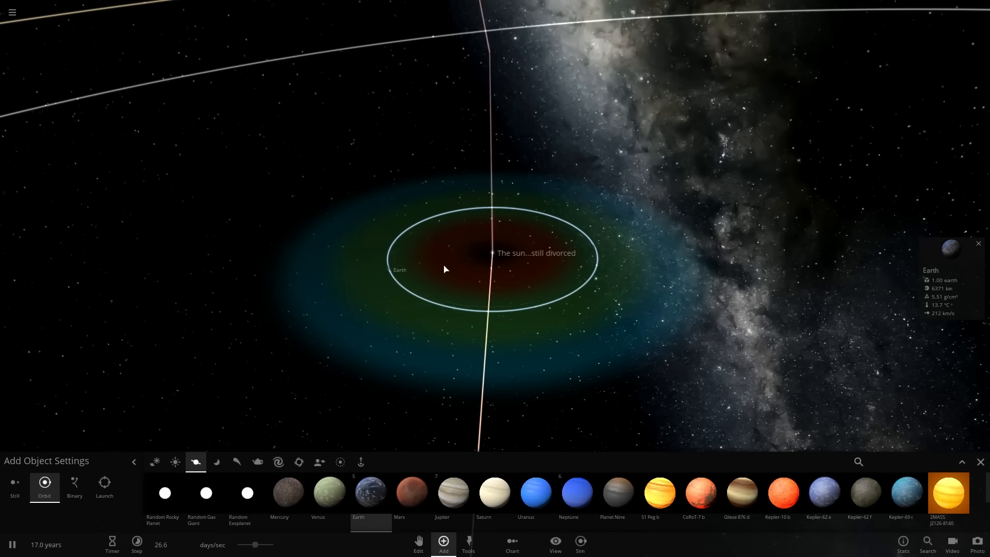
Place an Earth in orbit close around the tiny Sun.
{"action": "left_click", "coordinate": [952, 246]}
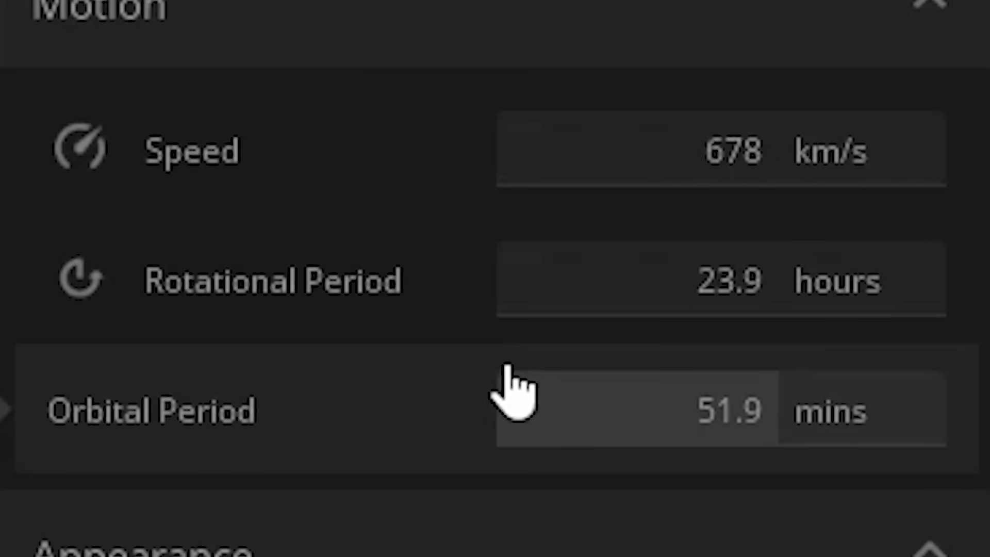
{"action": "mouse_move", "coordinate": [657, 430]}
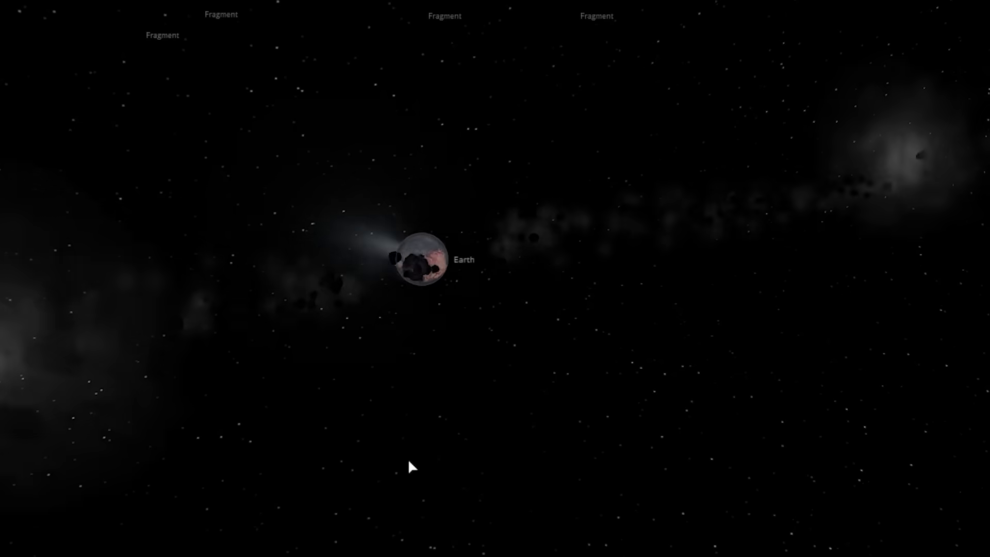
Select the orbiting Earth as it breaks apart into fragments around the tiny Sun.
{"action": "left_click", "coordinate": [420, 259]}
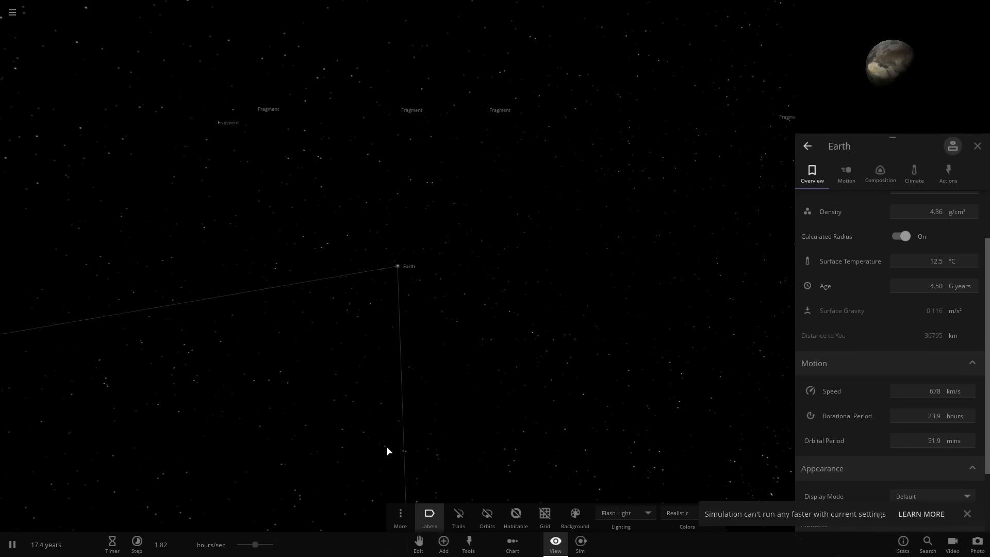
Add a fresh Earth orbiting the Sun at about 390,485 km and show its Motion details.
{"action": "left_click", "coordinate": [443, 545]}
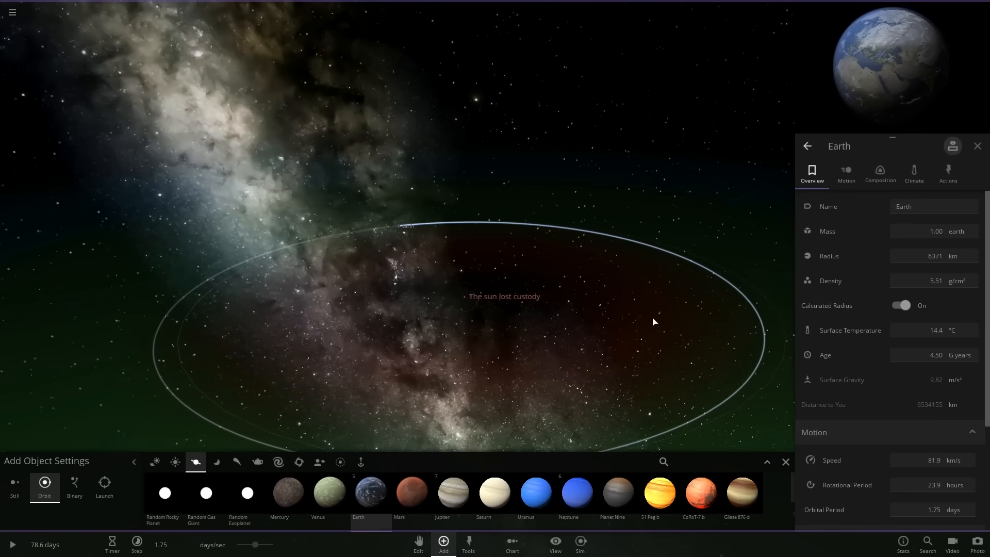
{"action": "left_click", "coordinate": [12, 544]}
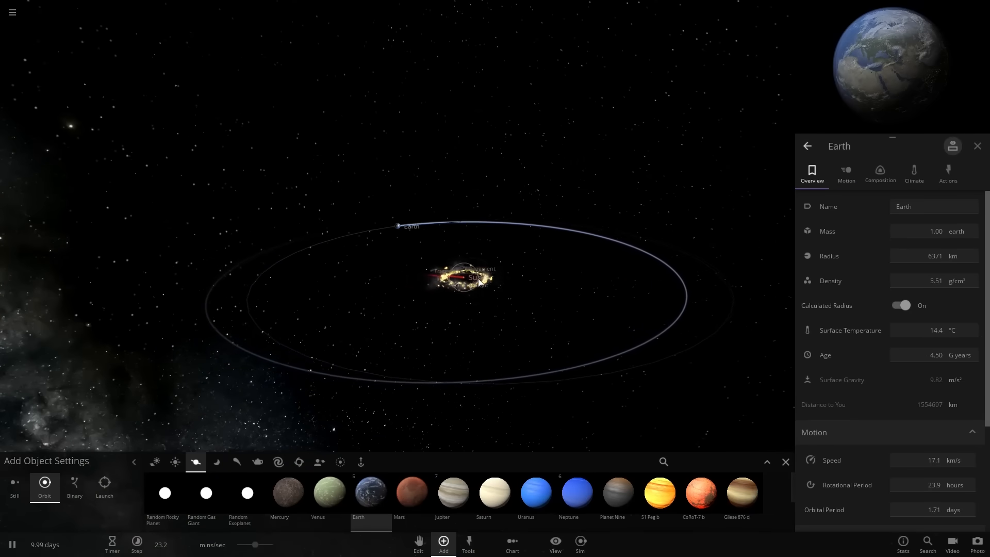
{"action": "left_click", "coordinate": [846, 172]}
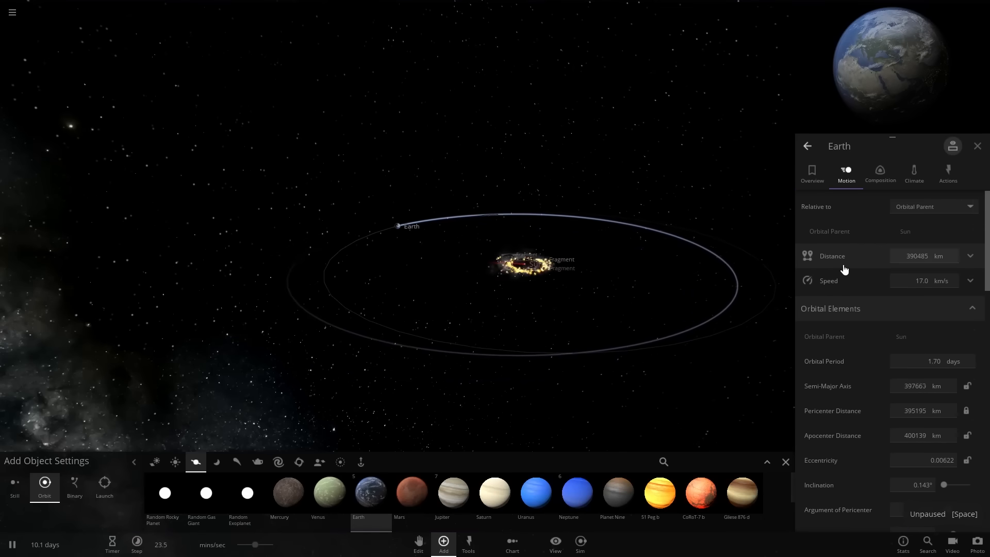
{"action": "mouse_move", "coordinate": [853, 265]}
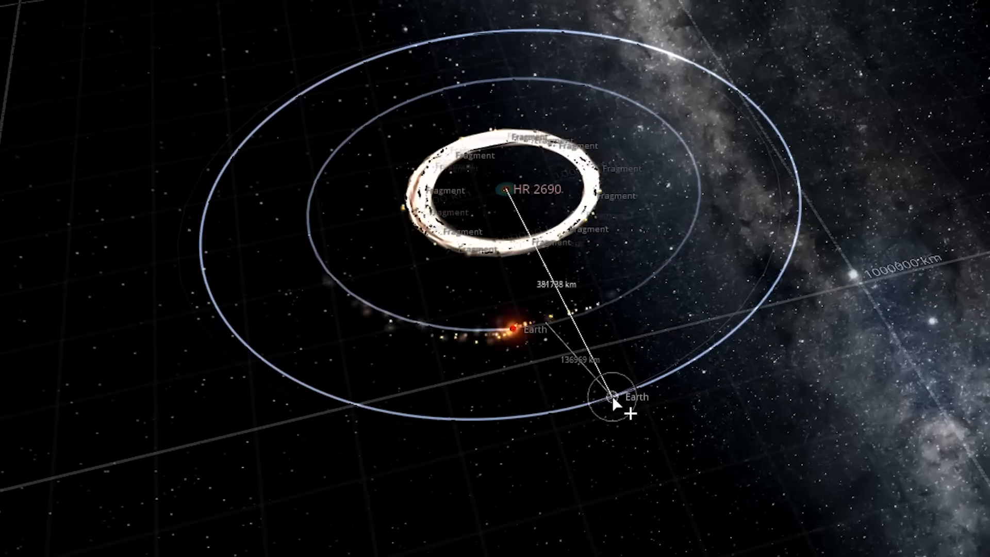
Drop a second Earth onto a wider orbit around HR 2690.
{"action": "left_click", "coordinate": [503, 188]}
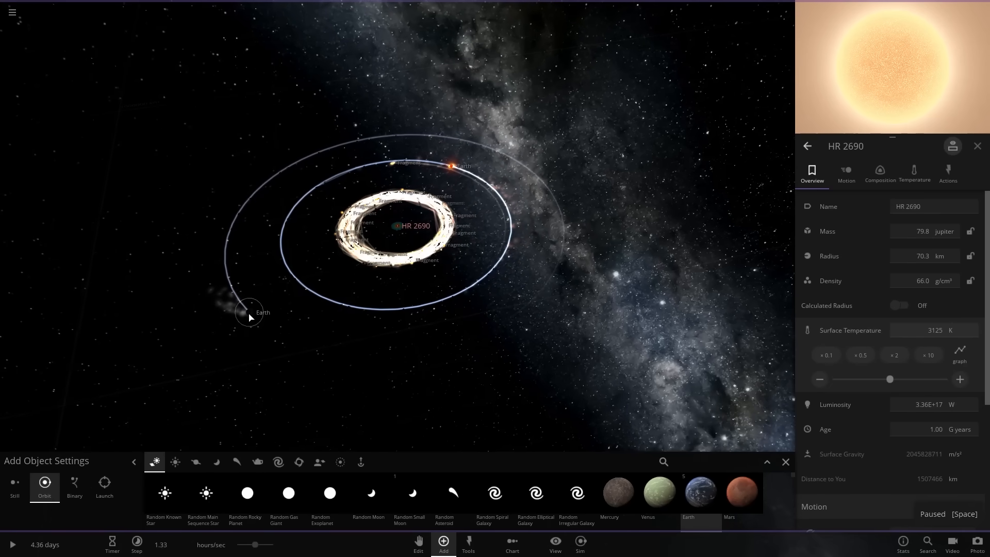
{"action": "left_click", "coordinate": [248, 313]}
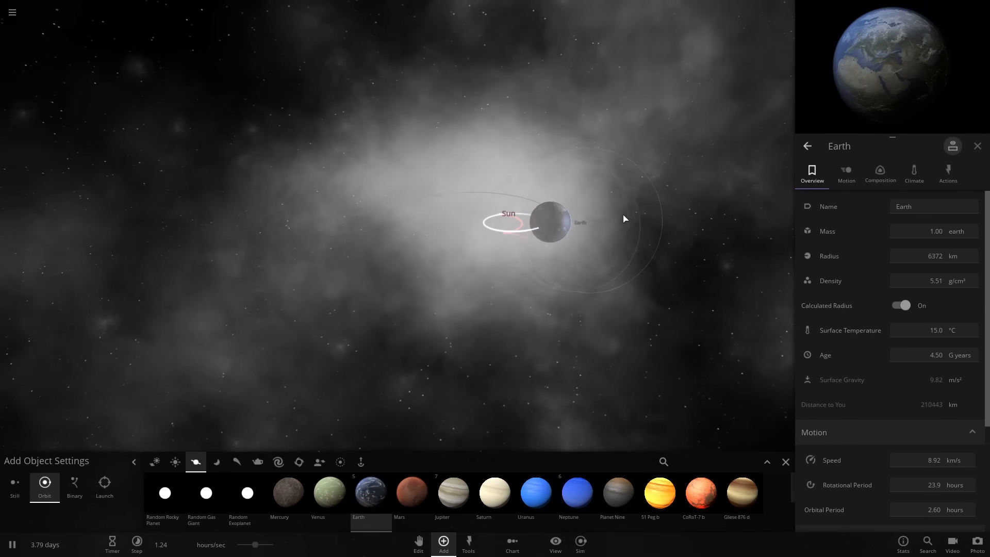
Pause the simulation and switch off Calculated Radius for the tiny Sun.
{"action": "key", "text": "space"}
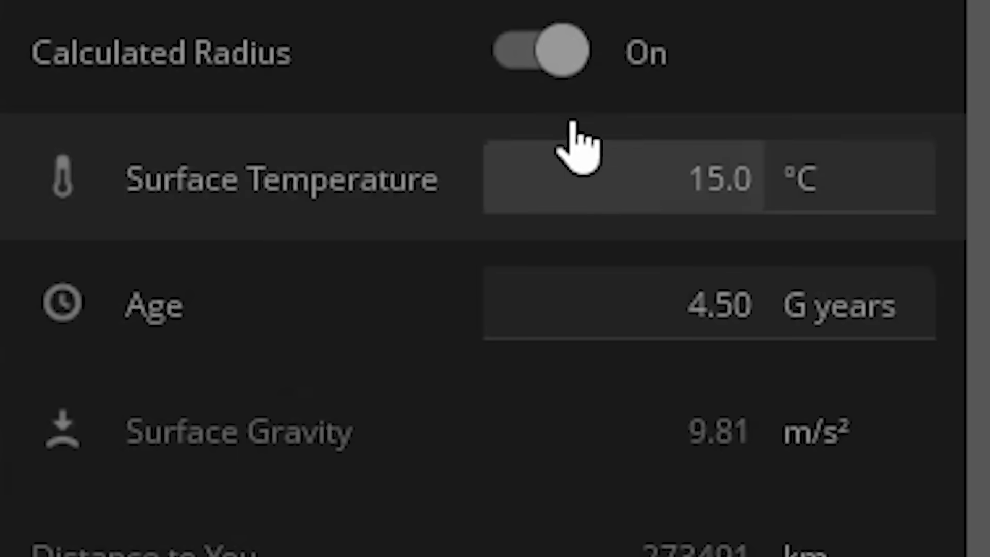
{"action": "mouse_move", "coordinate": [581, 170]}
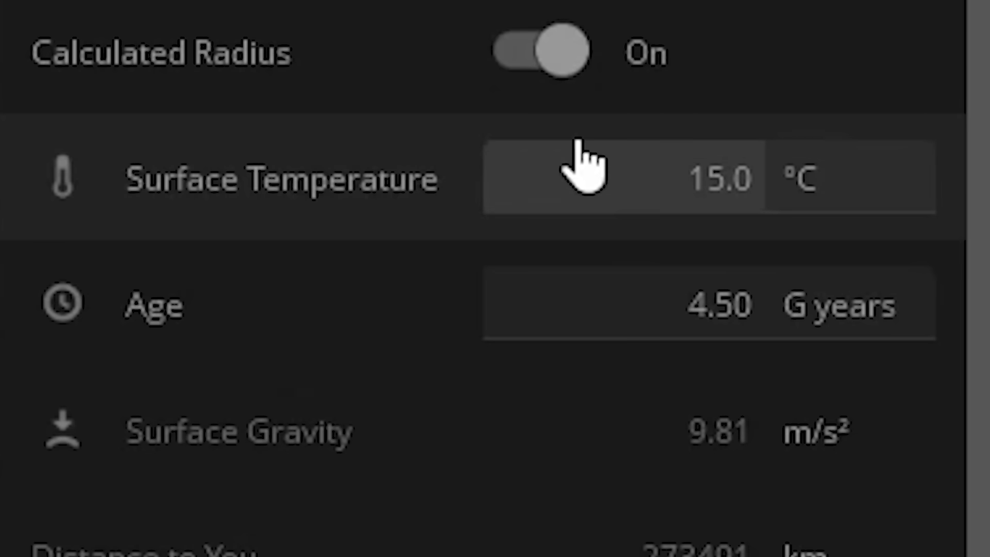
{"action": "left_click", "coordinate": [540, 51]}
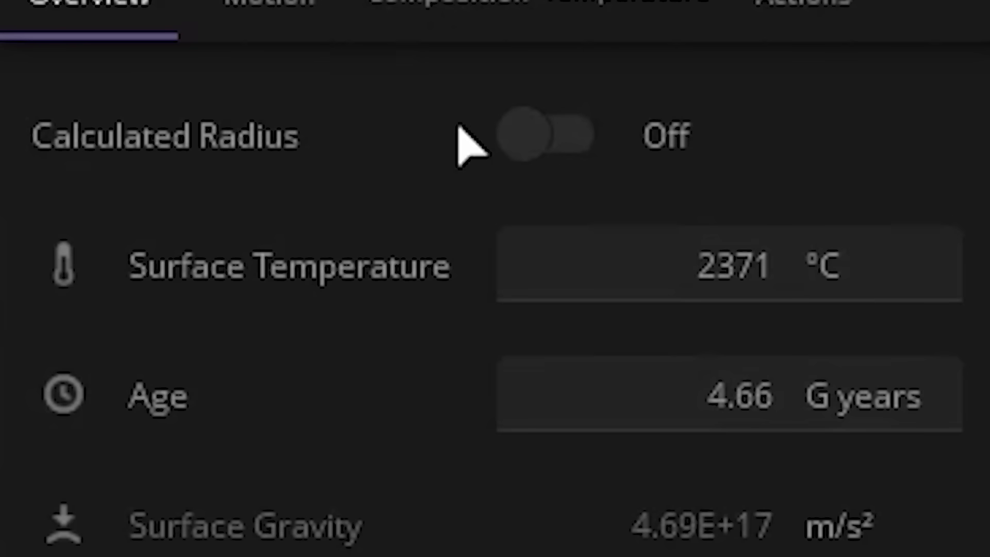
{"action": "mouse_move", "coordinate": [606, 353]}
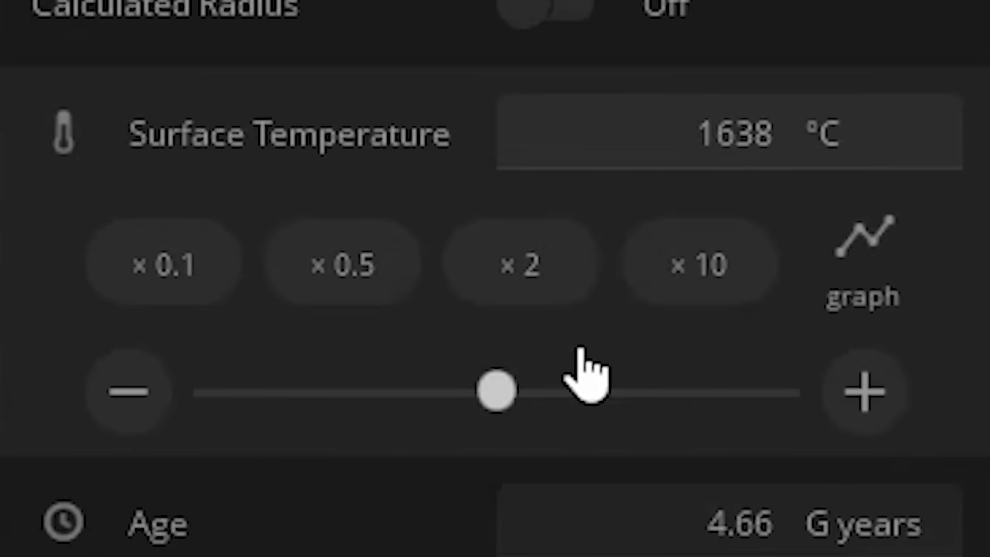
Raise the Sun's surface temperature toward 1.64E+10 °C, then view Earth warmed to 26.5 °C.
{"action": "left_click", "coordinate": [698, 262]}
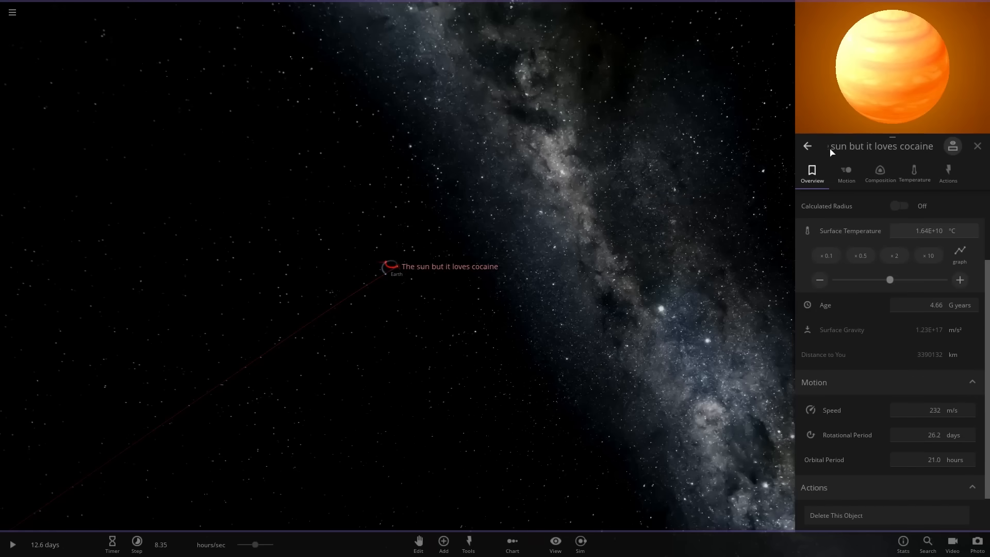
{"action": "left_click", "coordinate": [806, 145]}
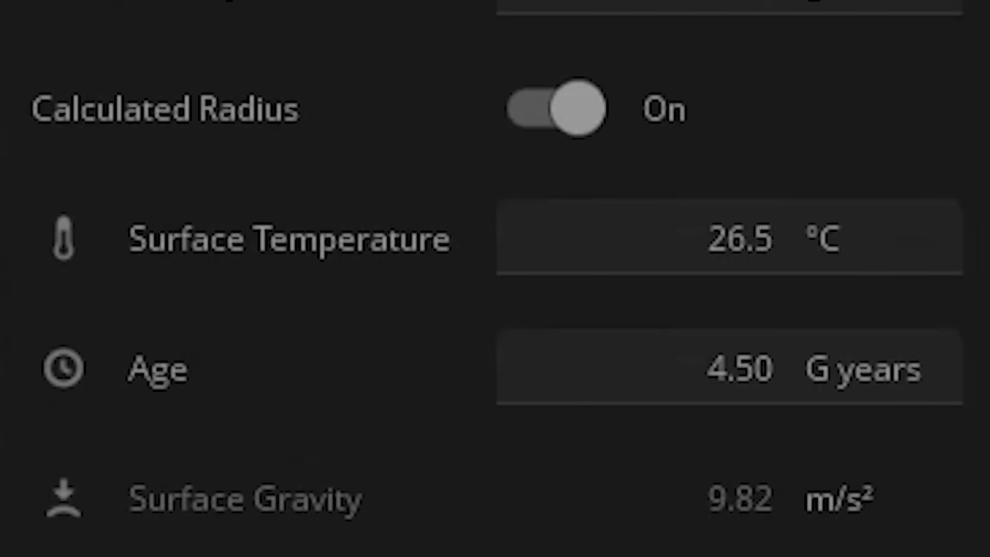
Reselect the Sun and multiply its surface temperature tenfold toward 1.76E+80 °C.
{"action": "left_click", "coordinate": [689, 238]}
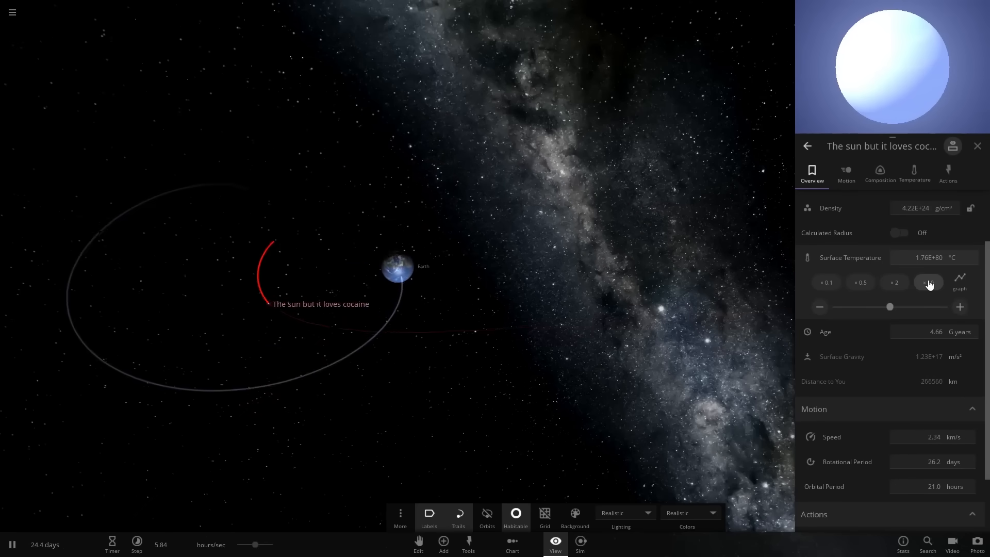
{"action": "left_click", "coordinate": [899, 232]}
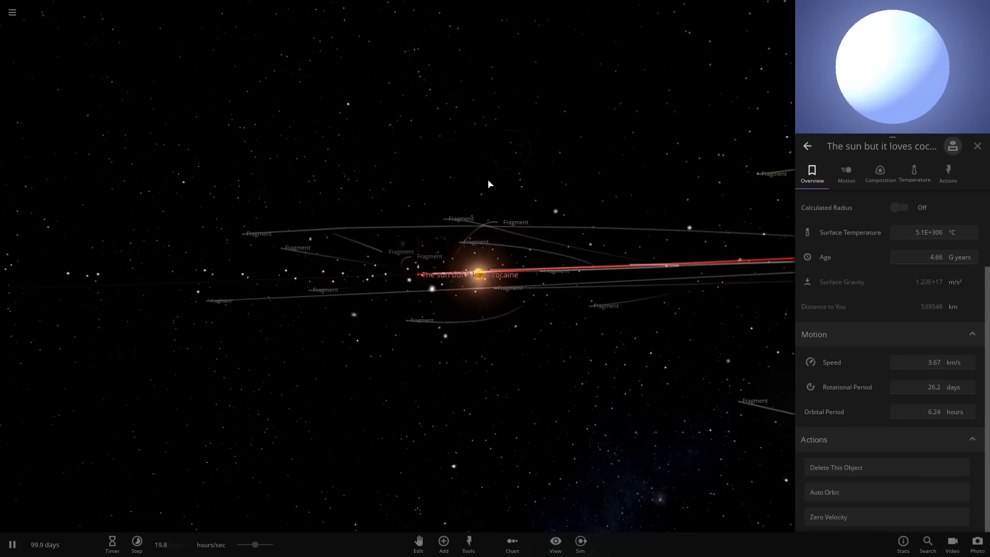
Start adding a new object to launch at the intact Earth.
{"action": "left_click", "coordinate": [977, 146]}
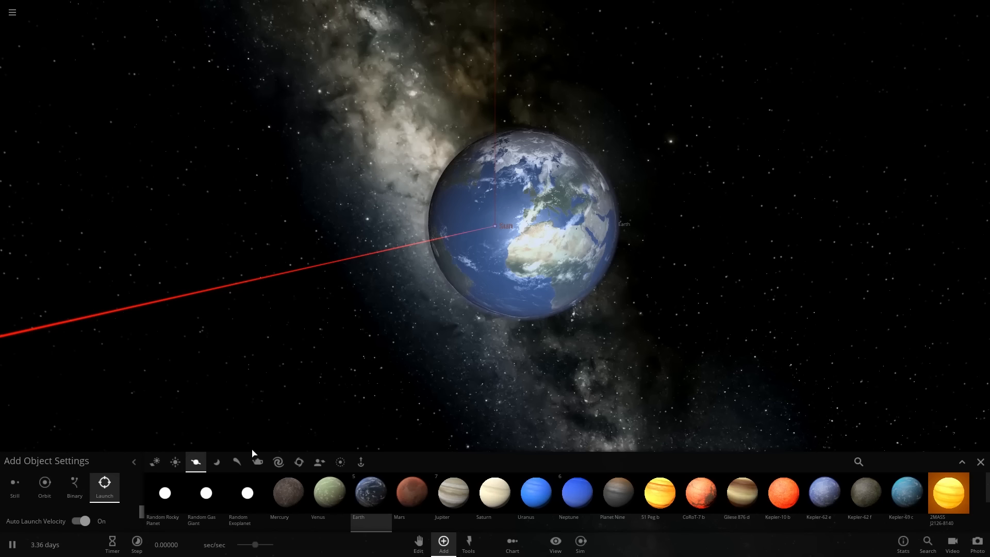
Launch the scorching Sun at Earth and speed up time slightly to watch Earth glow.
{"action": "left_click", "coordinate": [978, 462]}
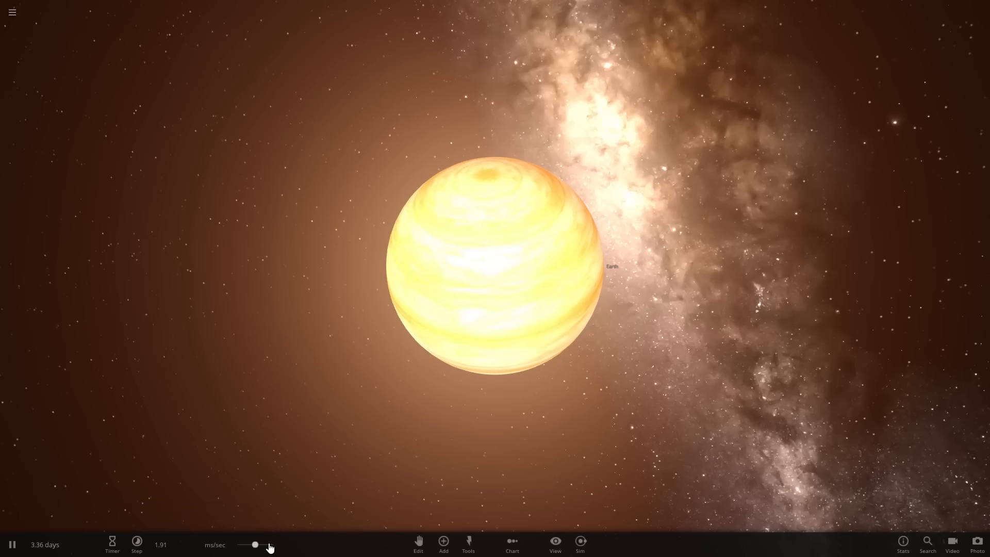
{"action": "left_click", "coordinate": [136, 545]}
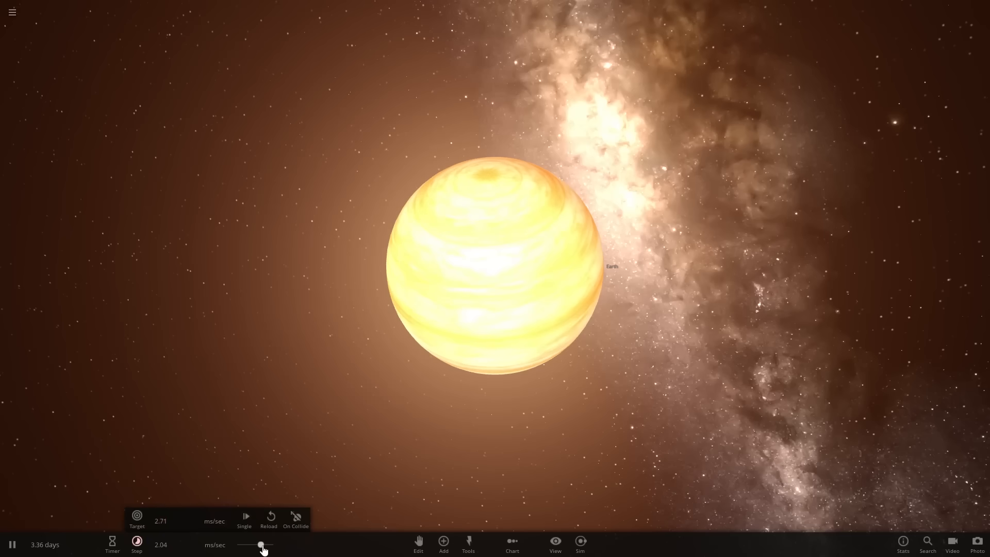